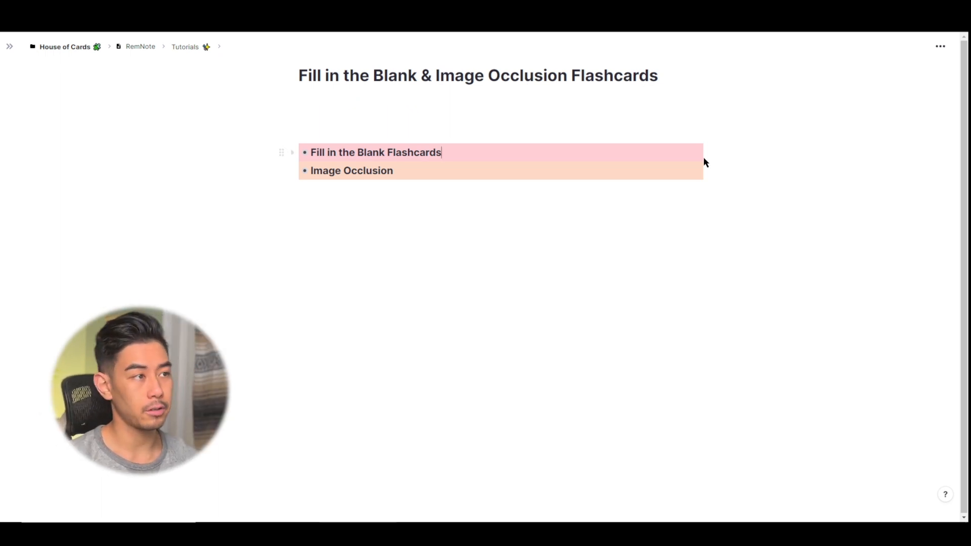
Begin a note under the Fill in the Blank Flashcards heading explaining what clozes are.
click(291, 153)
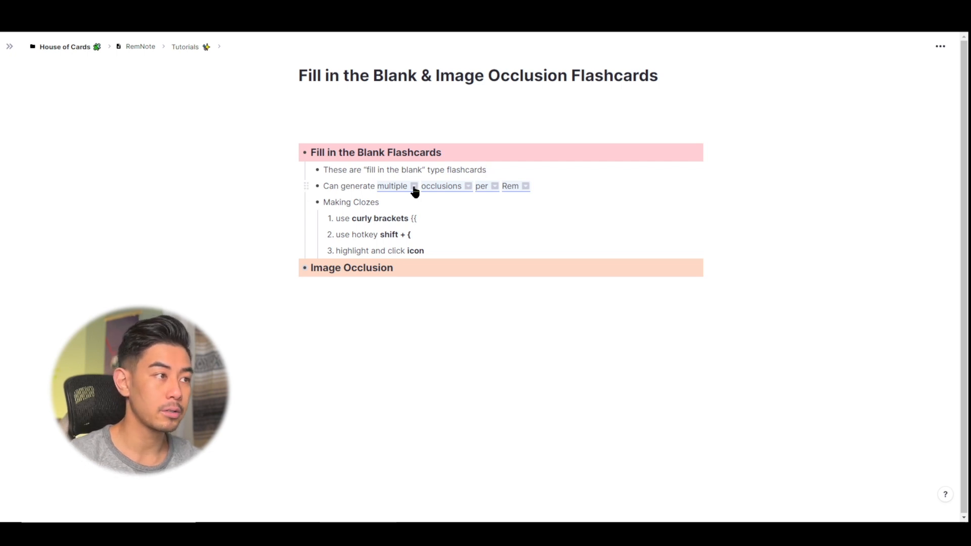
mouse_move(469, 193)
text(Fill in the Blank Card)
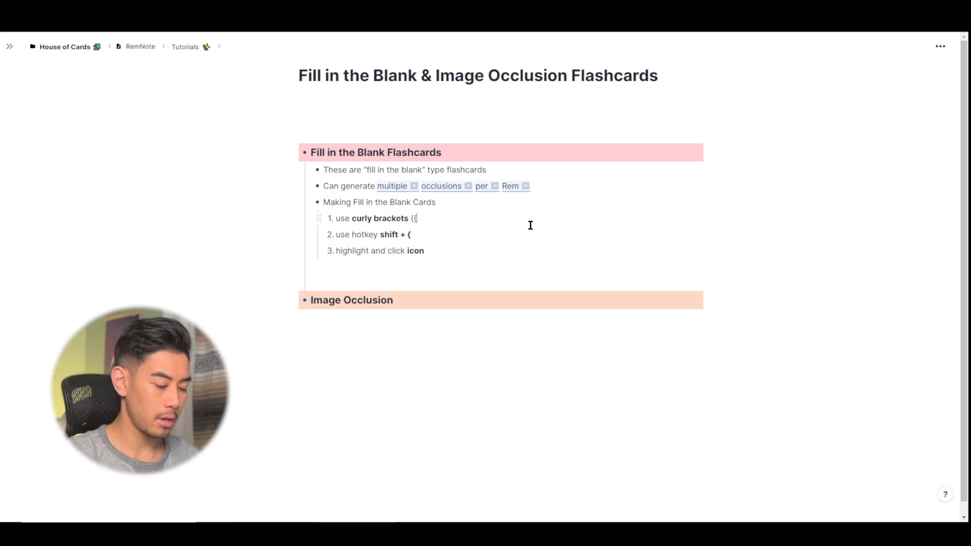
Label the three cloze methods "(while you are writing)" or "(while you are reviewing)".
text((while you are writing))
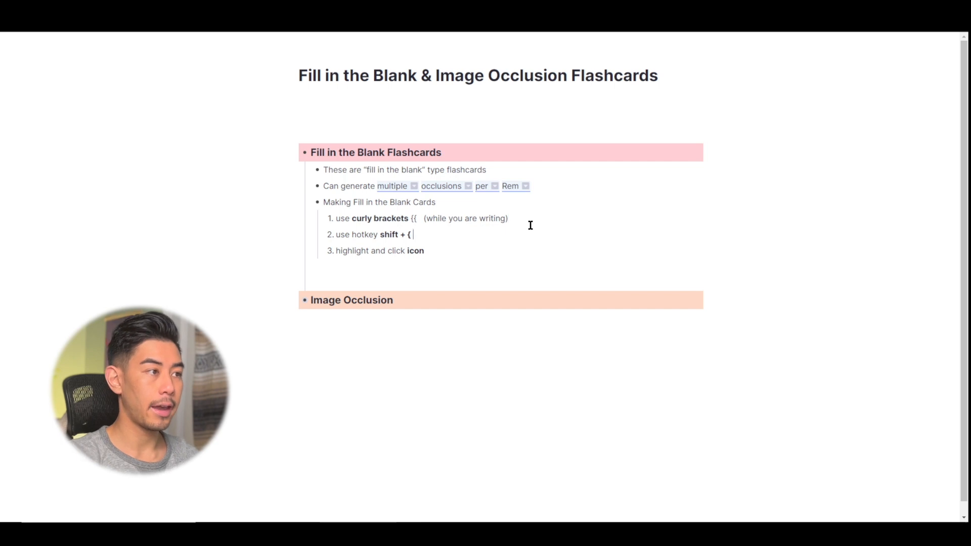
text((while you are reviewing))
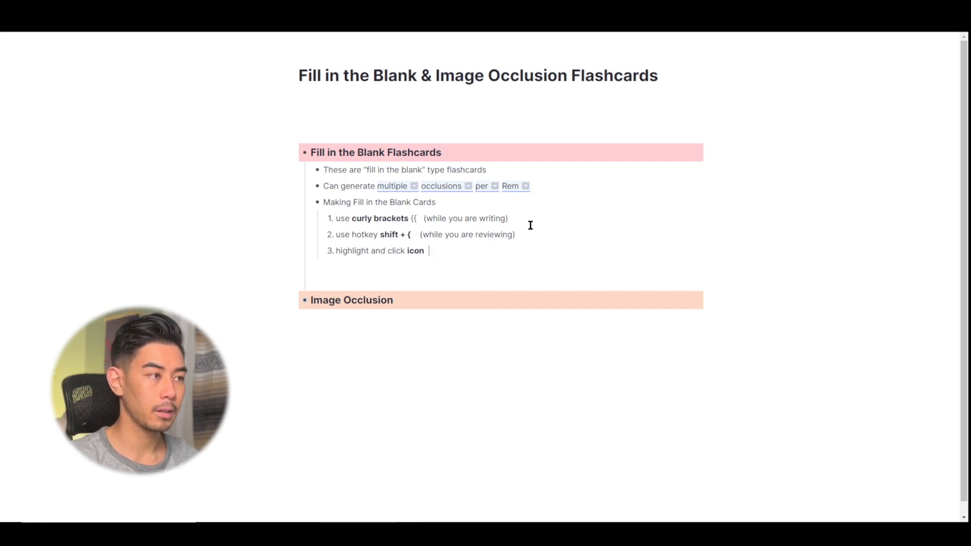
text((while you are reviewing)
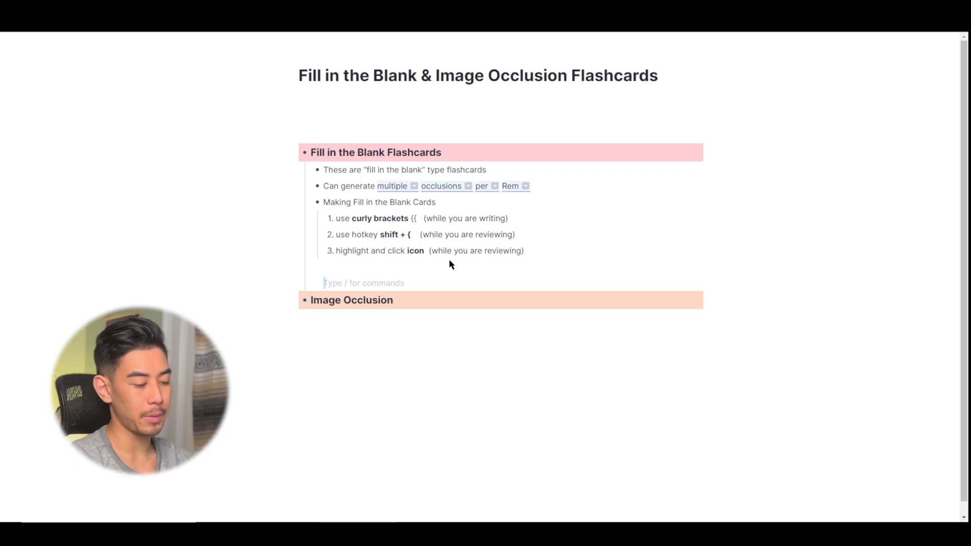
Write "DNA is in the shape of a double helix" with "double helix" as a { cloze.
text(Dna)
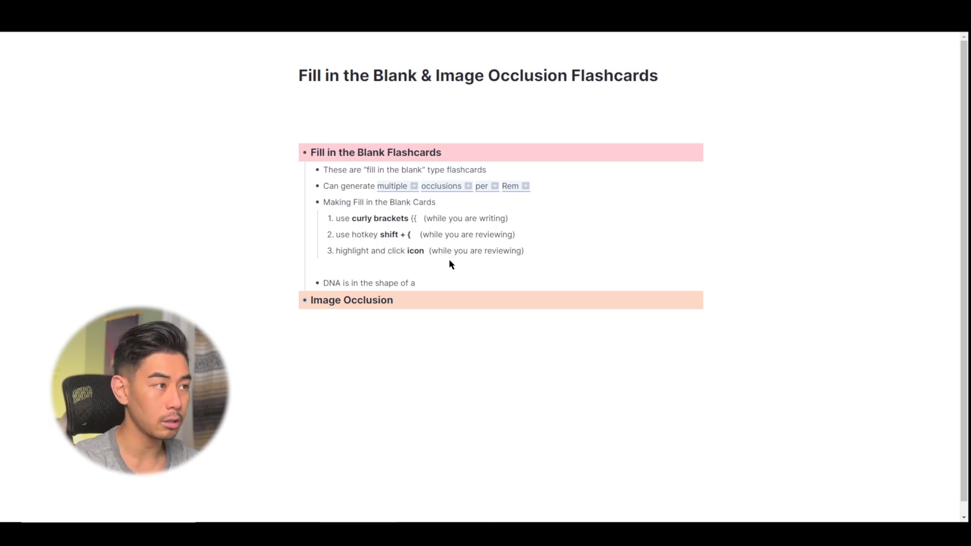
text({)
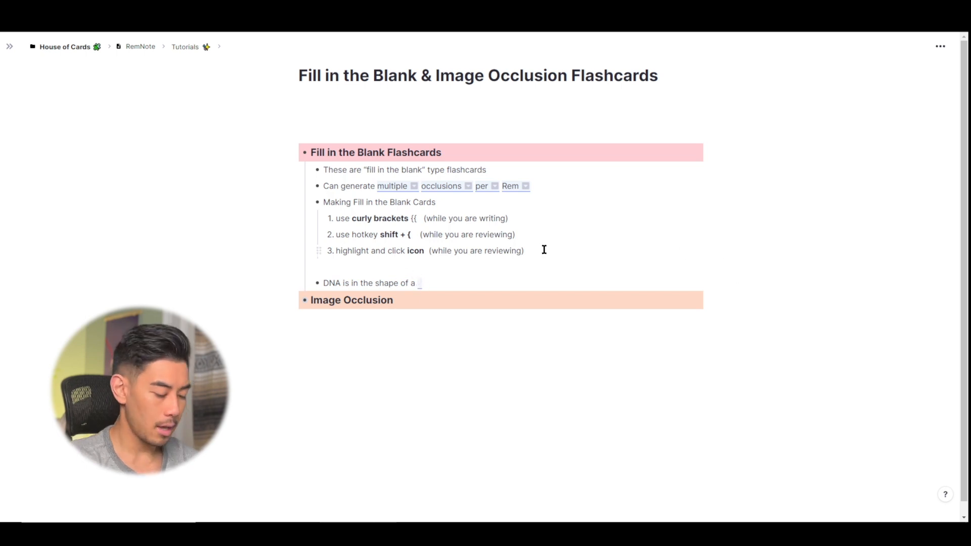
text(double helix)
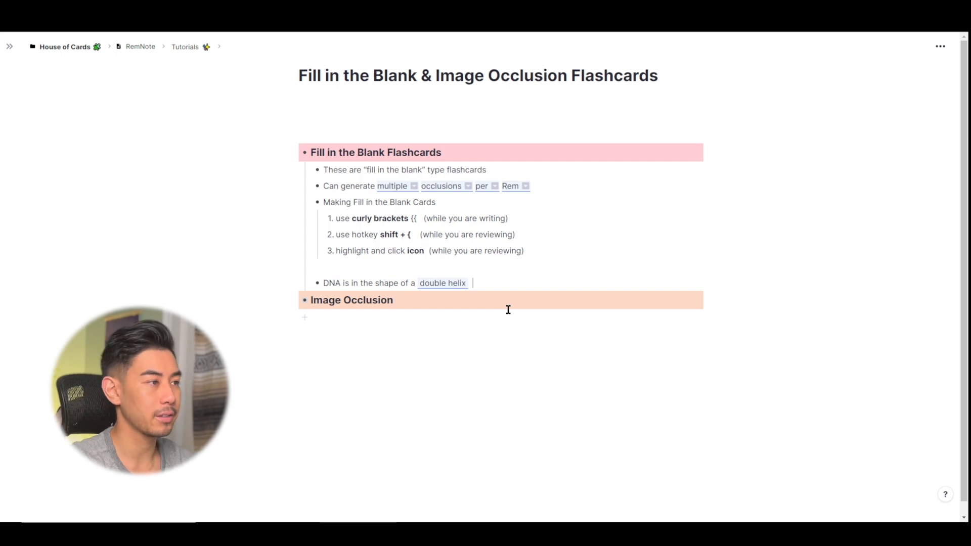
Add an indented bullet "DNA bases are composed of purines and pyrimidines" with both terms clozed.
key(enter)
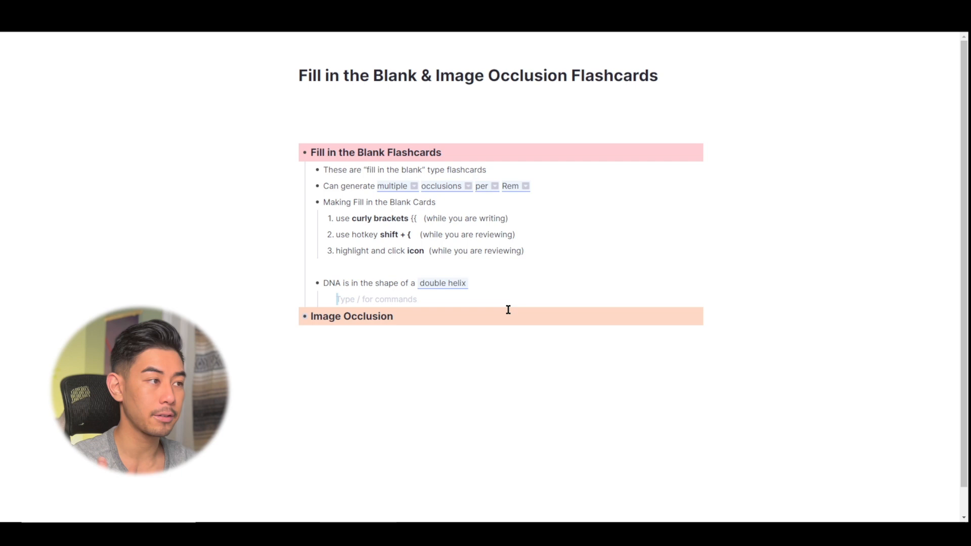
text(DNA bases are composed of purines and pyrimidines)
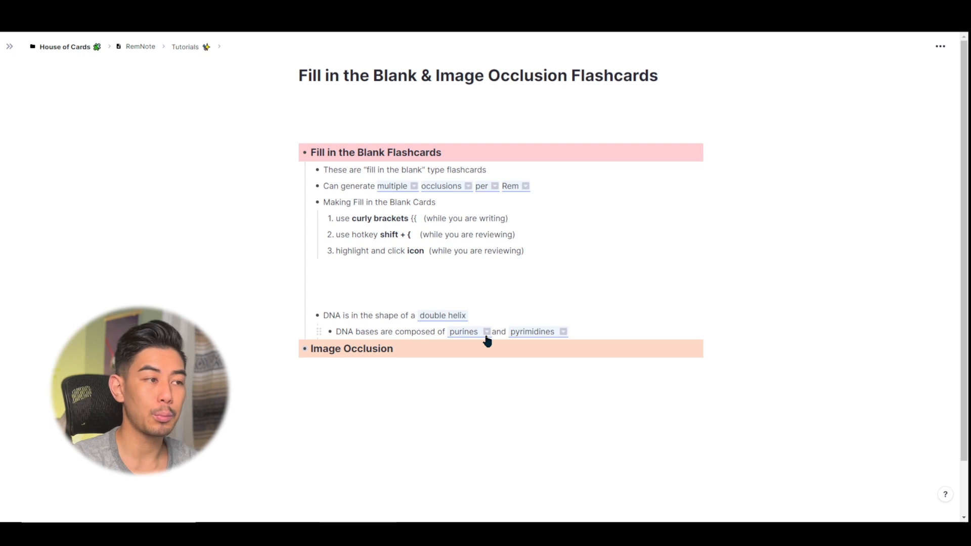
Show the Split or Merge Cloze popup for the purines blank.
click(486, 332)
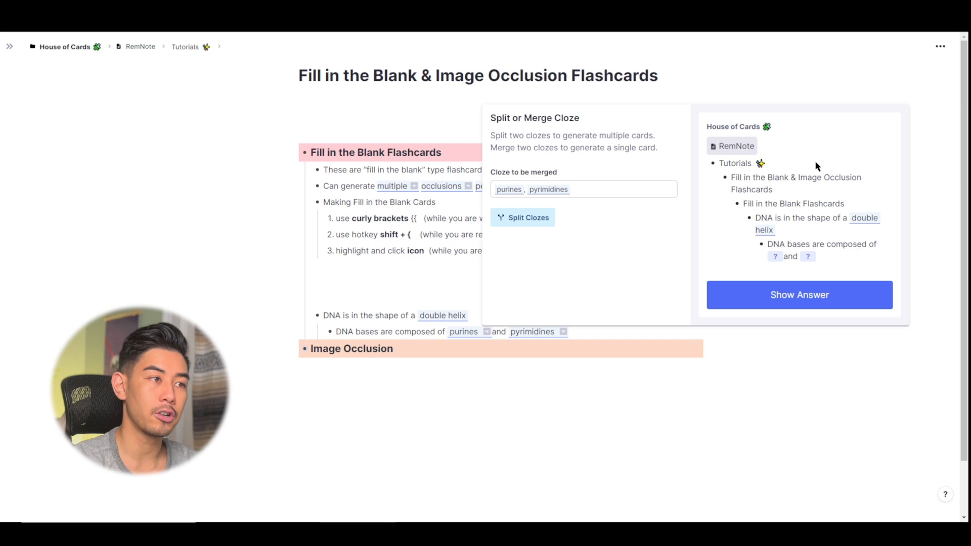
mouse_move(753, 258)
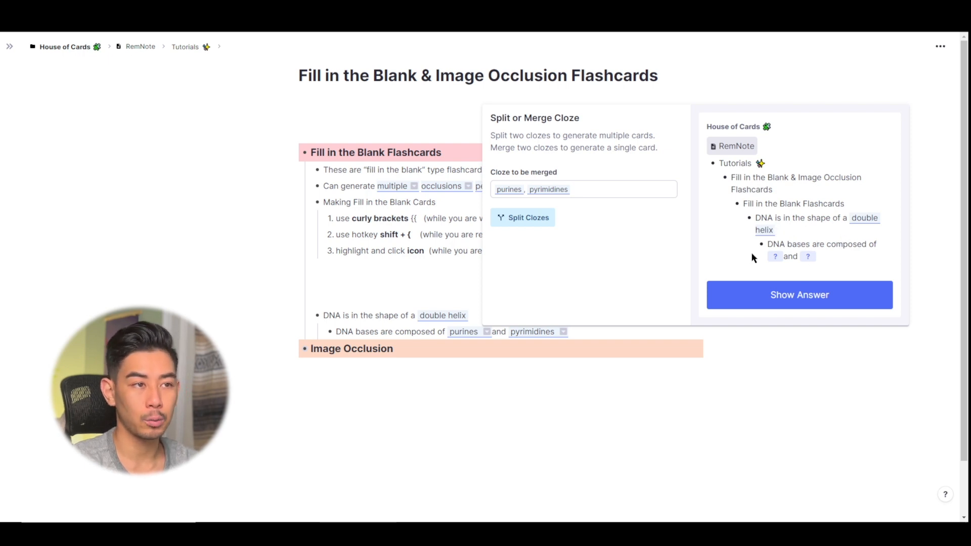
mouse_move(785, 237)
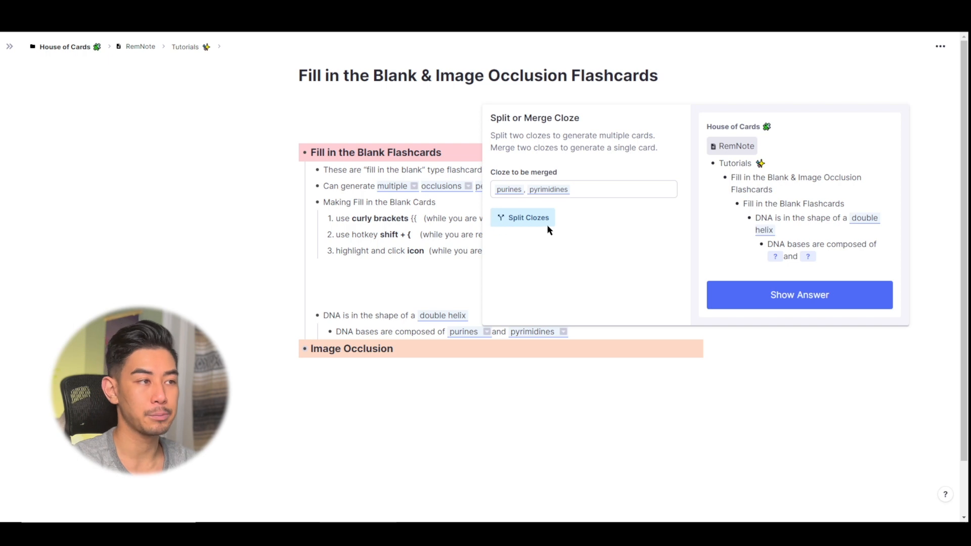
Split purines and pyrimidines into separate cards with "Hide all, test one" enabled.
click(523, 218)
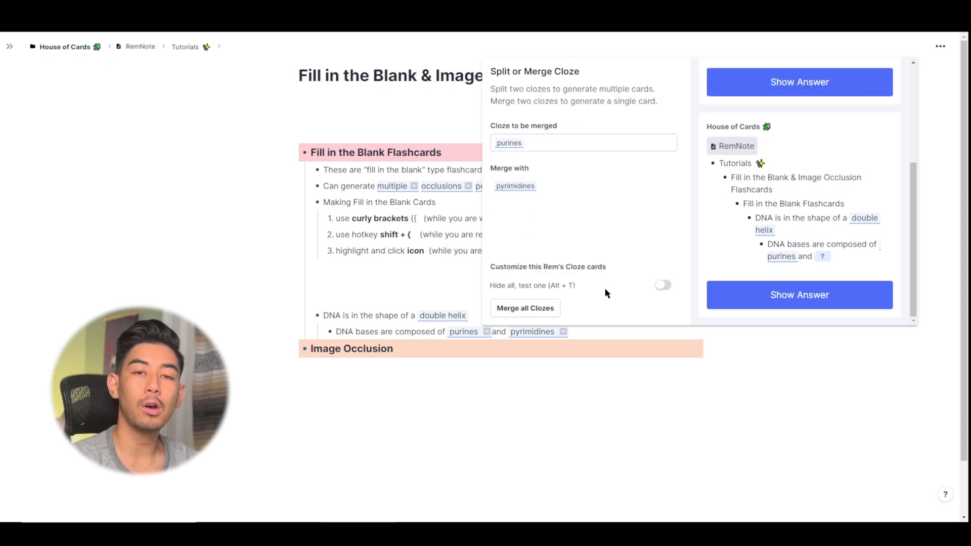
mouse_move(512, 299)
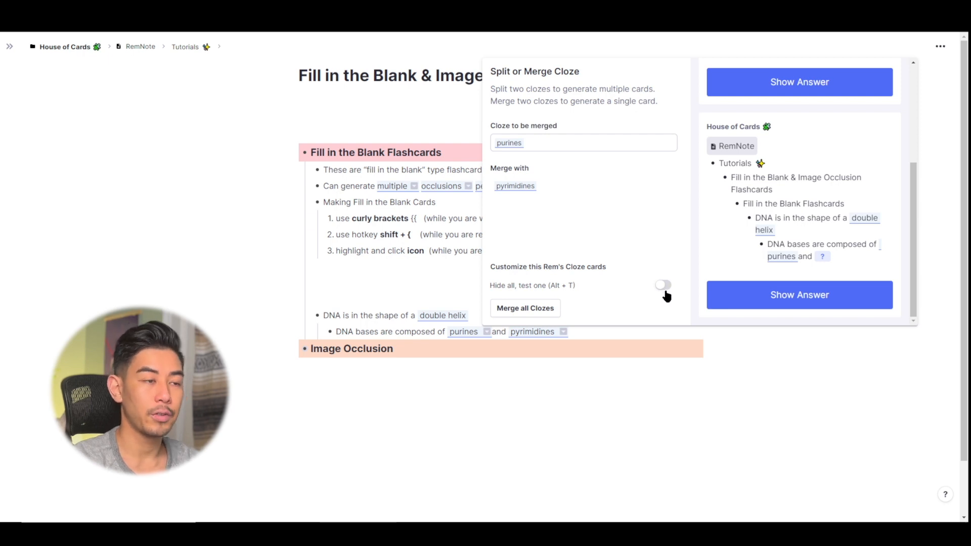
click(663, 285)
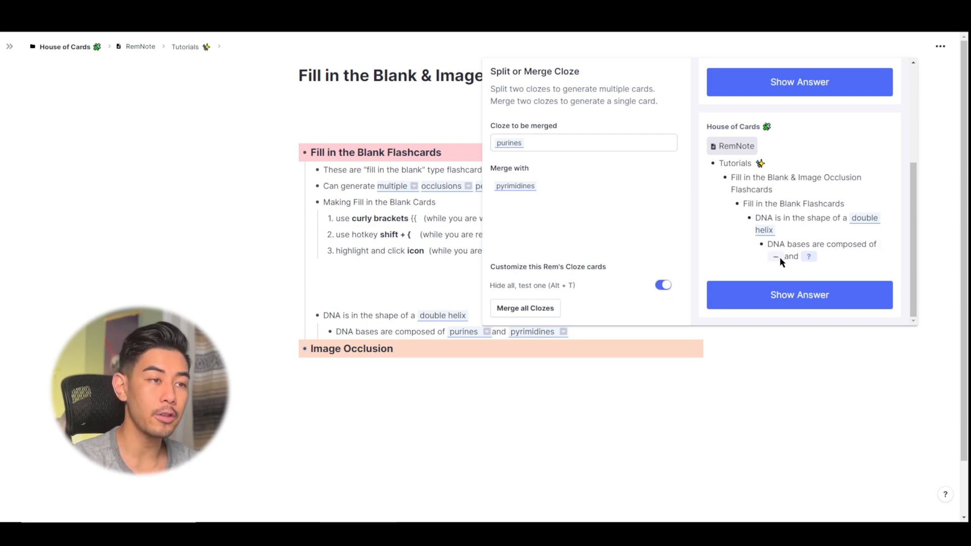
mouse_move(811, 251)
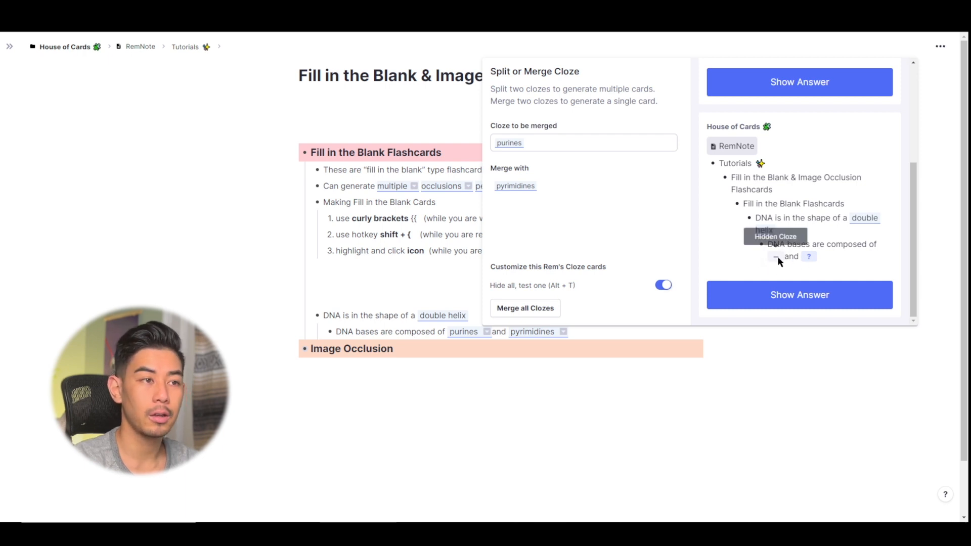
scroll(down, 3)
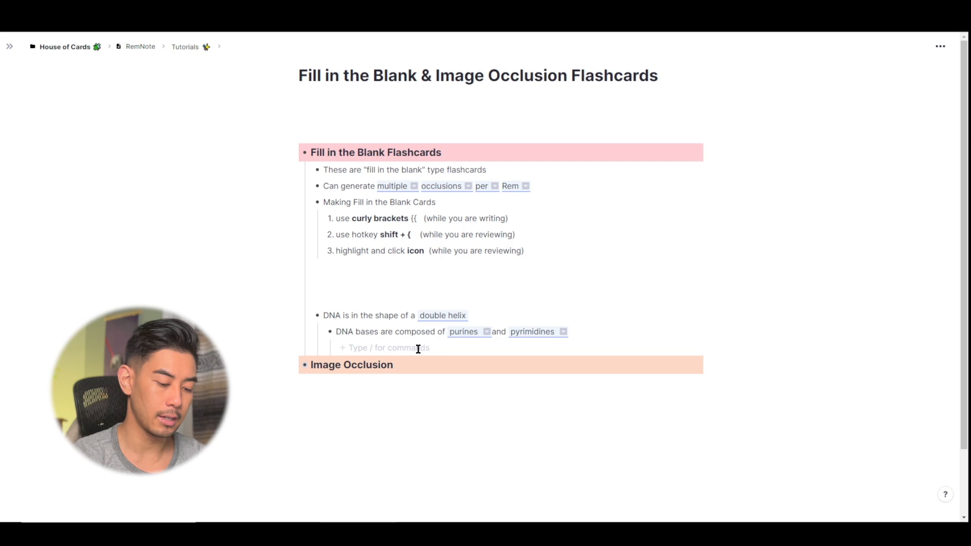
Write the bases line (cytosine, thymidine, adenine, guanine) and cloze the base names.
text(DNA bases are cytosine, thymidine, adenine, and guanine)
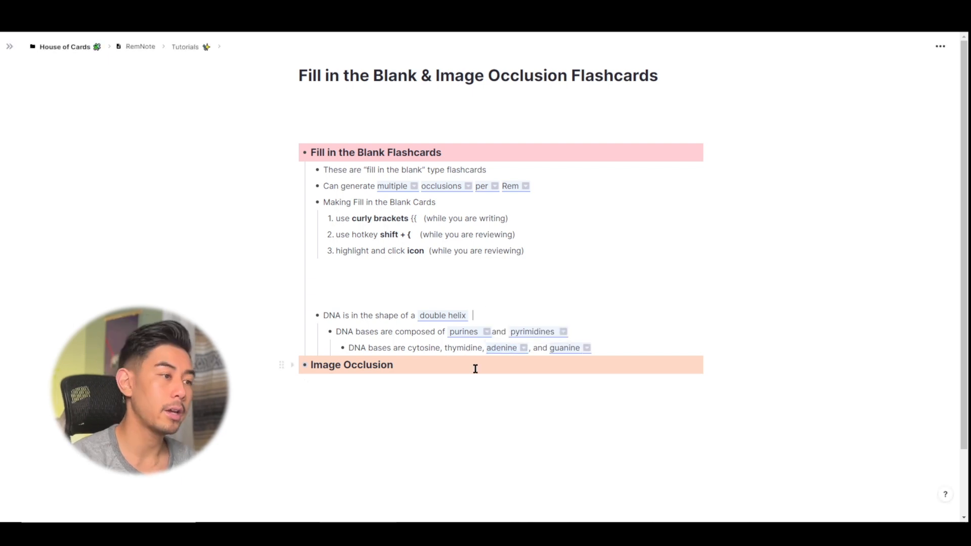
double_click(463, 347)
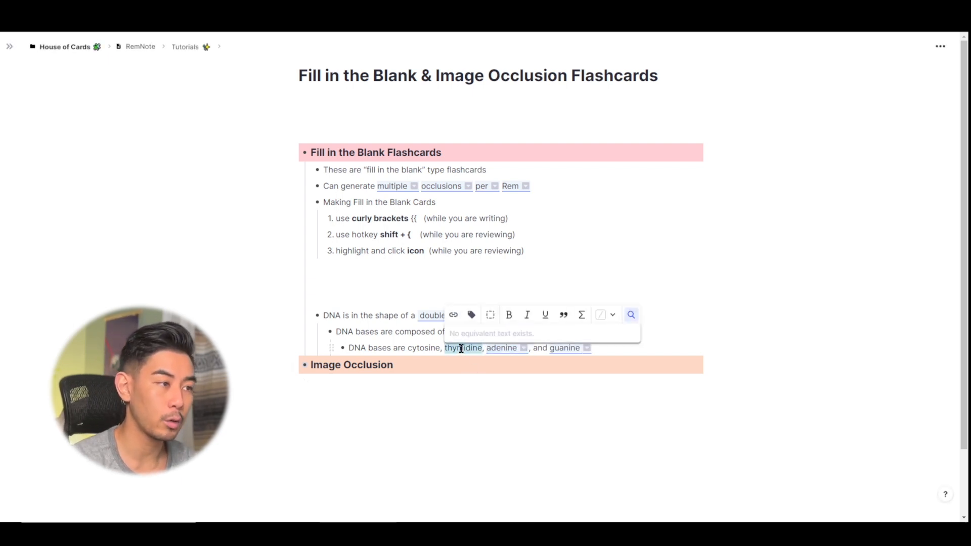
mouse_move(490, 315)
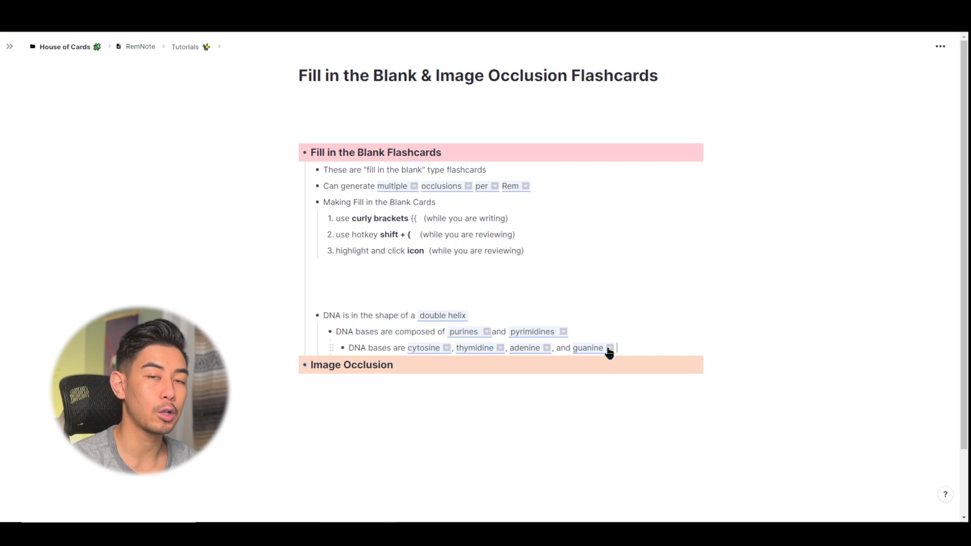
Merge cytosine with guanine into one card and adenine with thymidine into another.
click(609, 347)
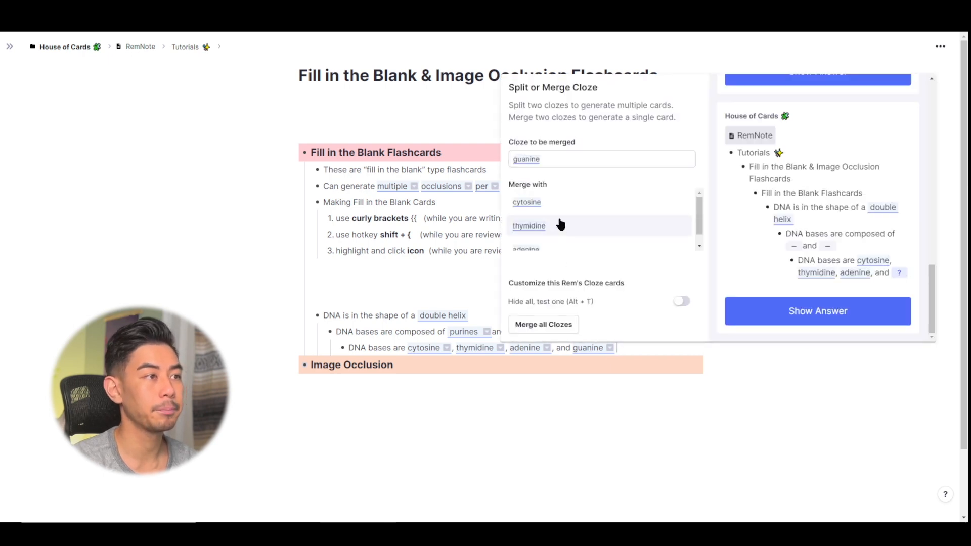
mouse_move(573, 197)
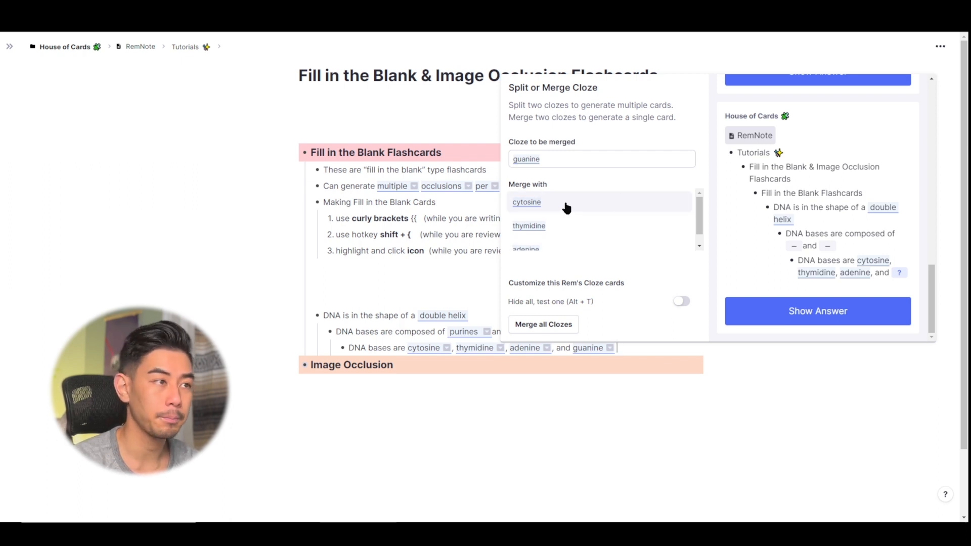
click(526, 202)
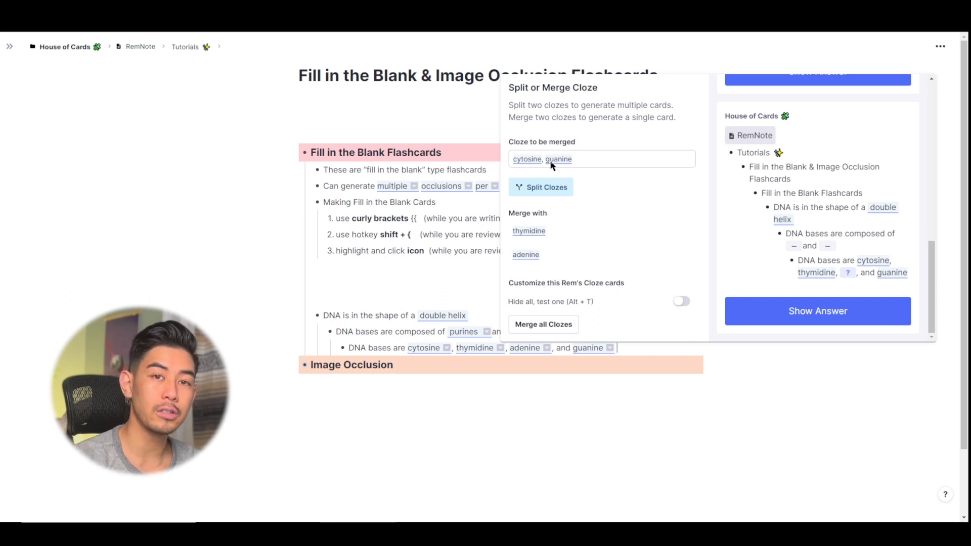
mouse_move(510, 165)
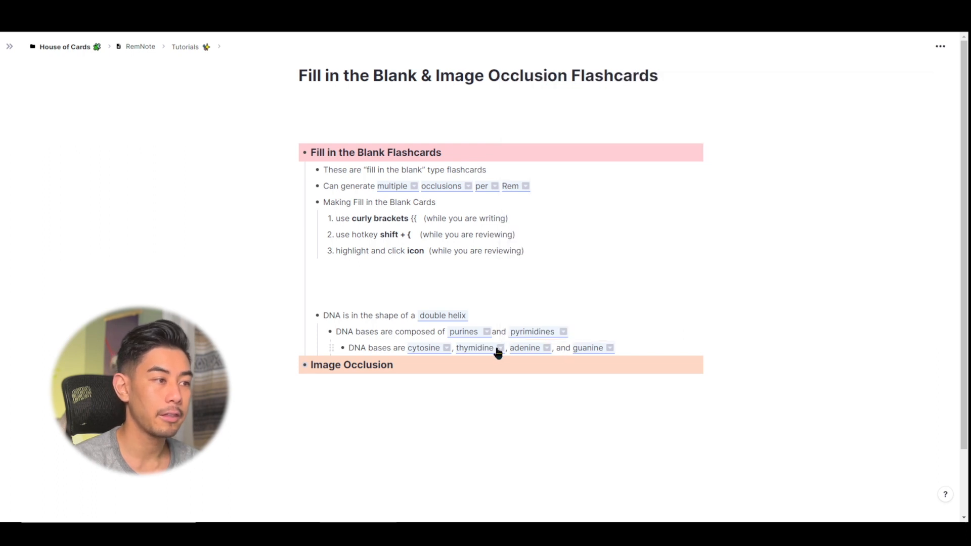
click(500, 347)
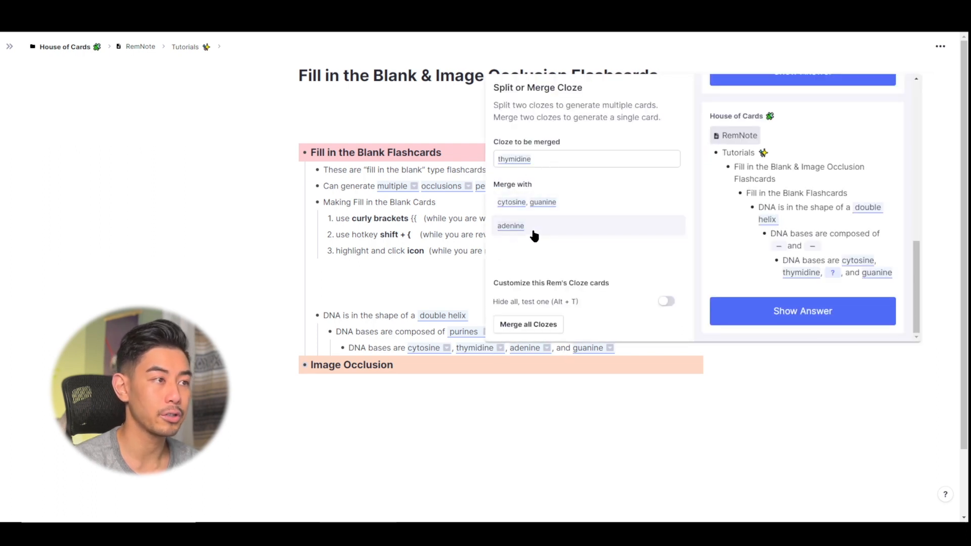
click(510, 225)
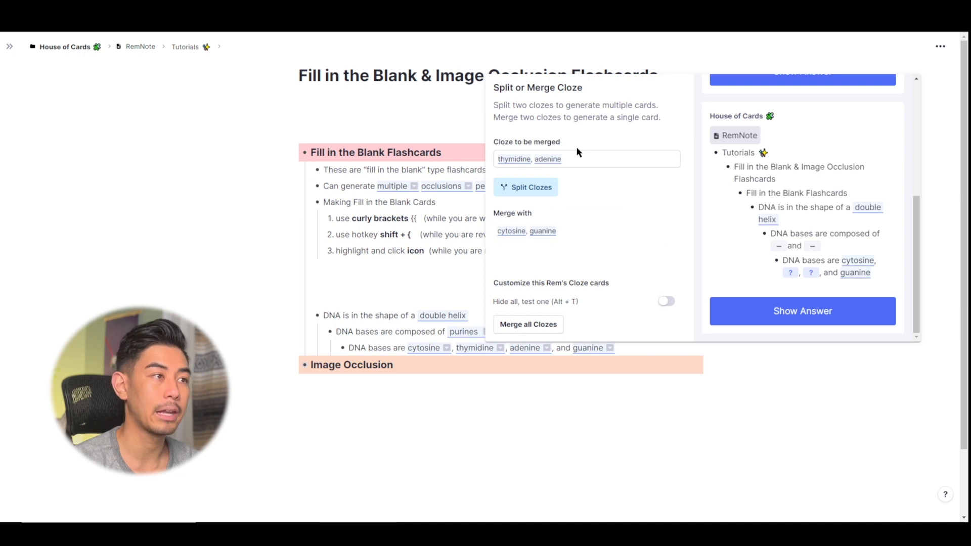
scroll(down, 3)
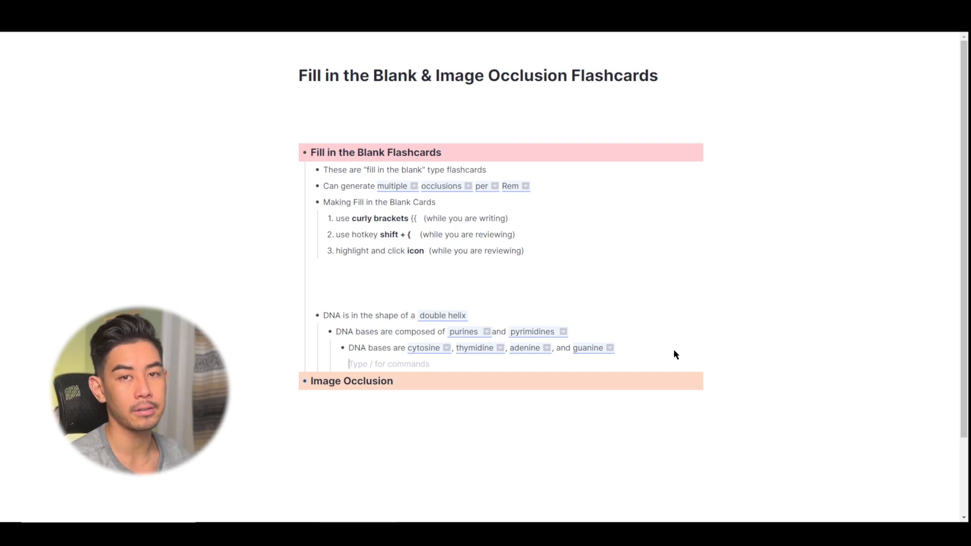
Insert a [[ reference to the RemNote document beneath the bases line.
text(Remnote)
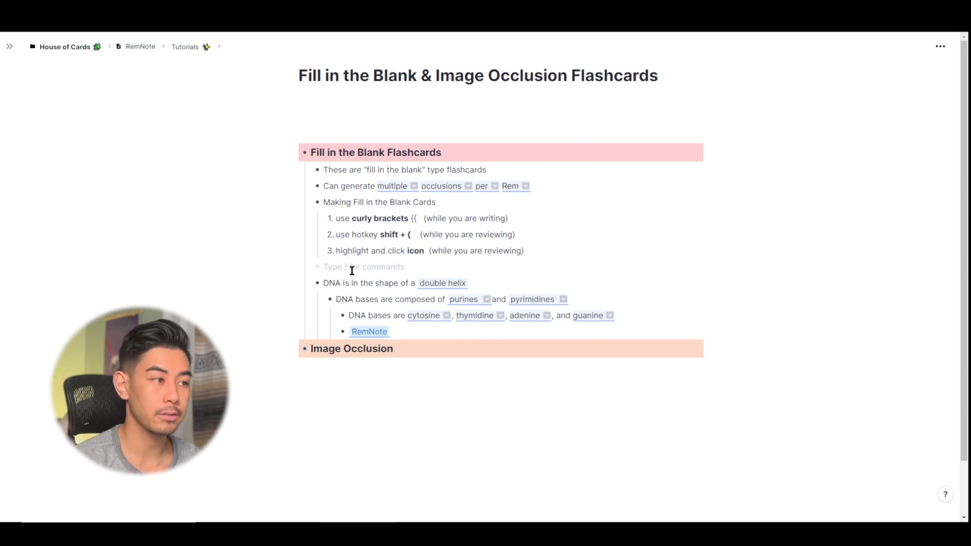
scroll(down, 3)
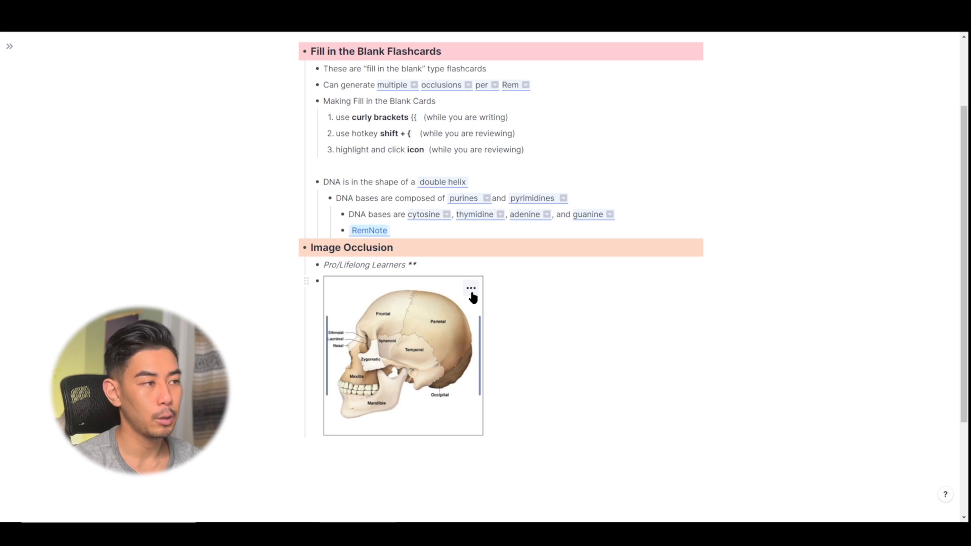
Show the ••• options menu on the skull image for image occlusion.
click(470, 289)
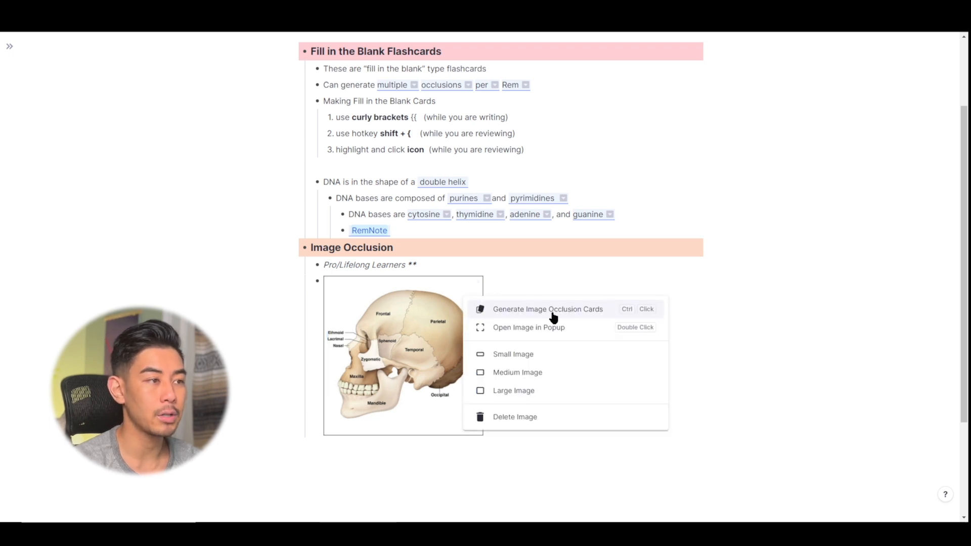
mouse_move(610, 311)
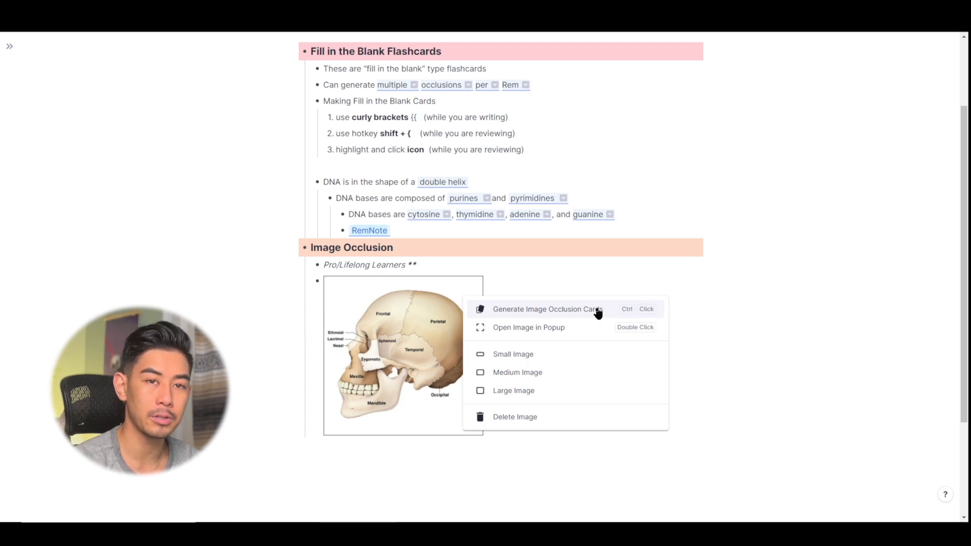
Generate image occlusion cards and box the Parietal, Frontal and Occipital labels on the skull.
click(547, 310)
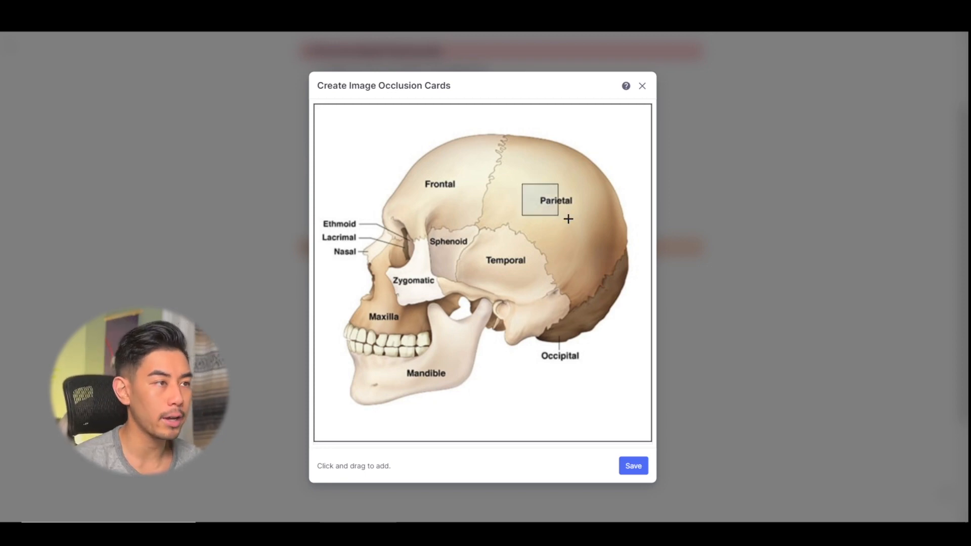
drag(568, 218, 590, 221)
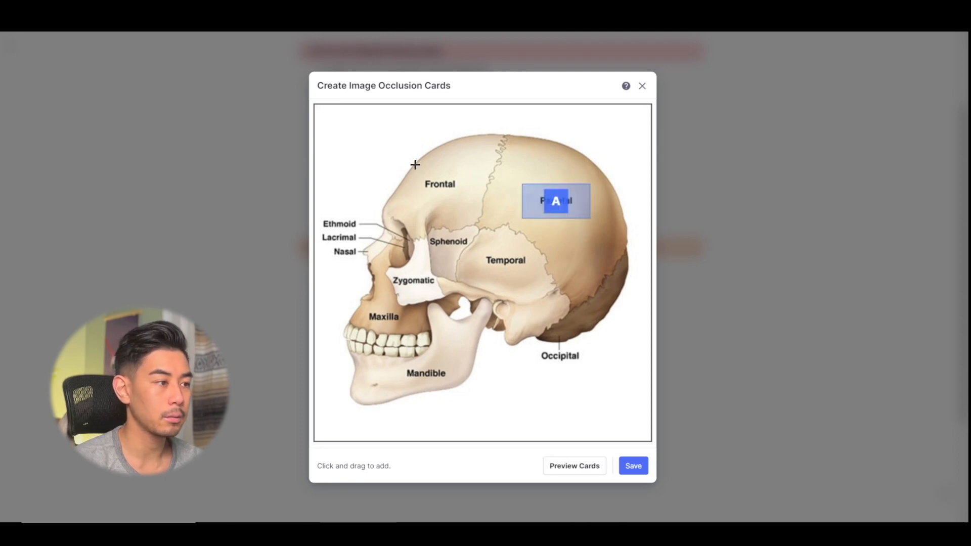
drag(415, 164, 469, 198)
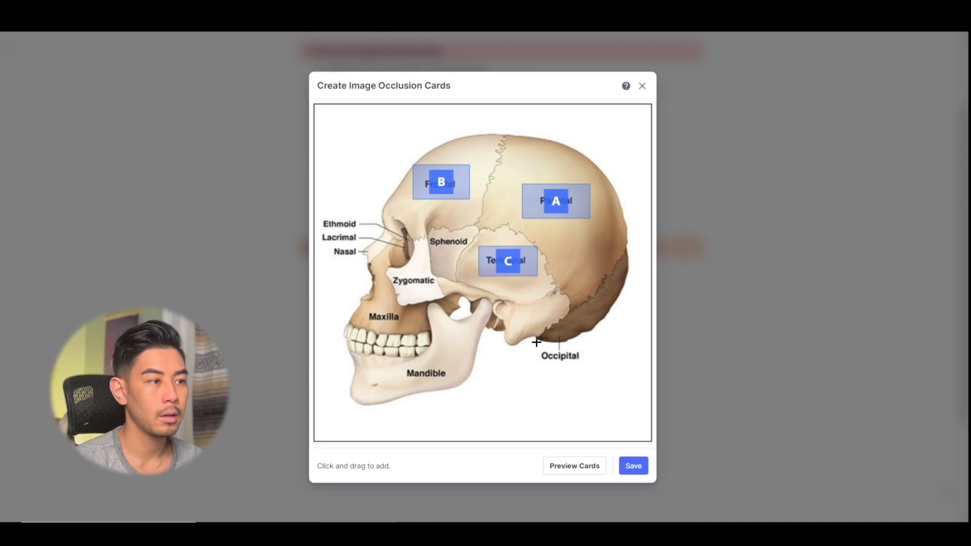
drag(536, 343, 590, 377)
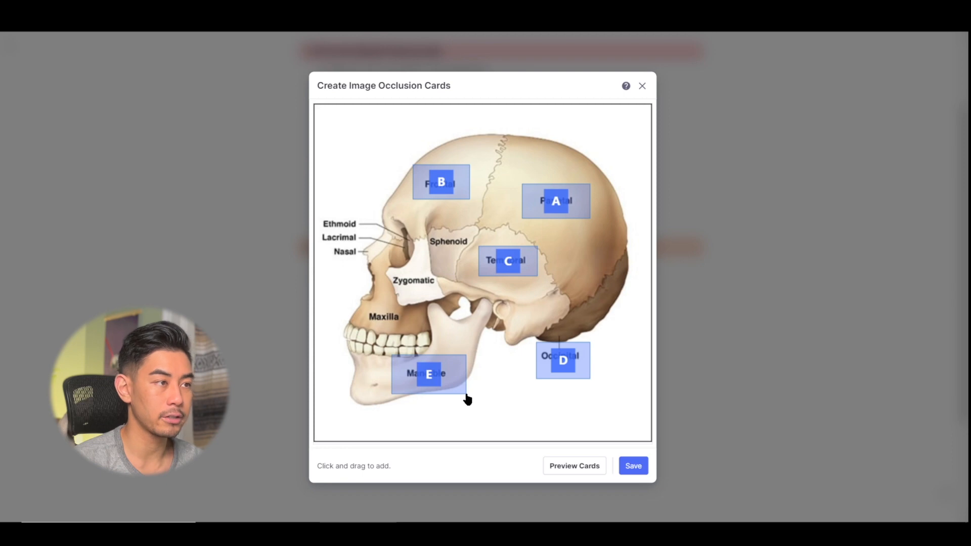
mouse_move(482, 236)
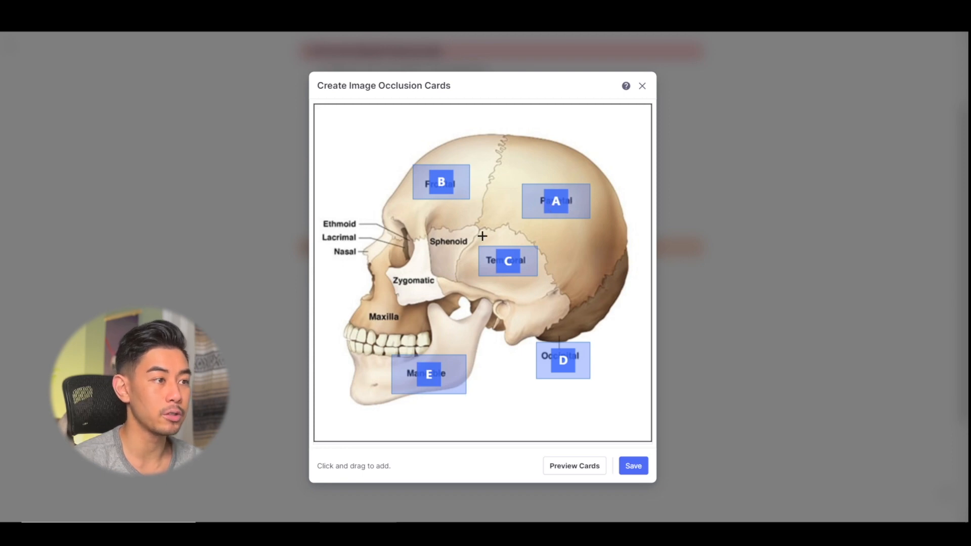
mouse_move(356, 385)
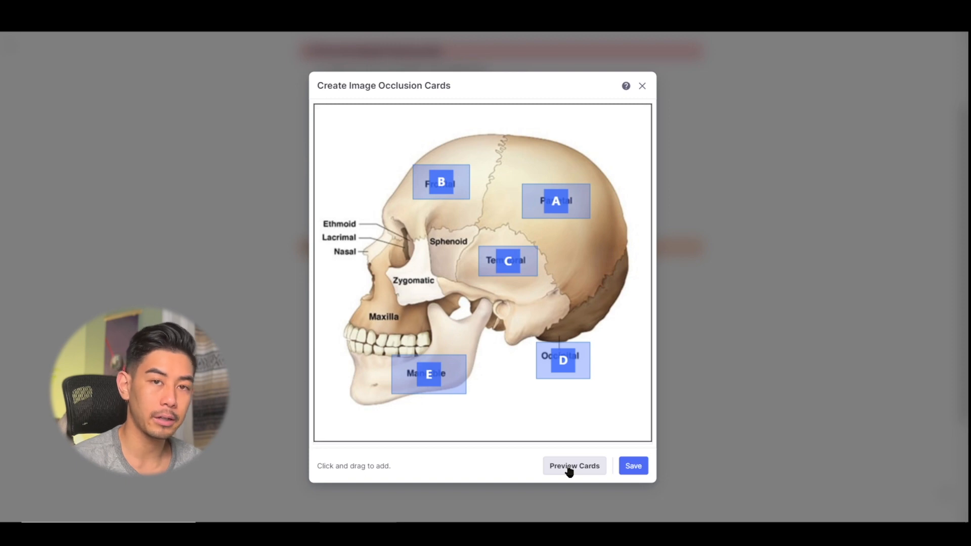
click(574, 465)
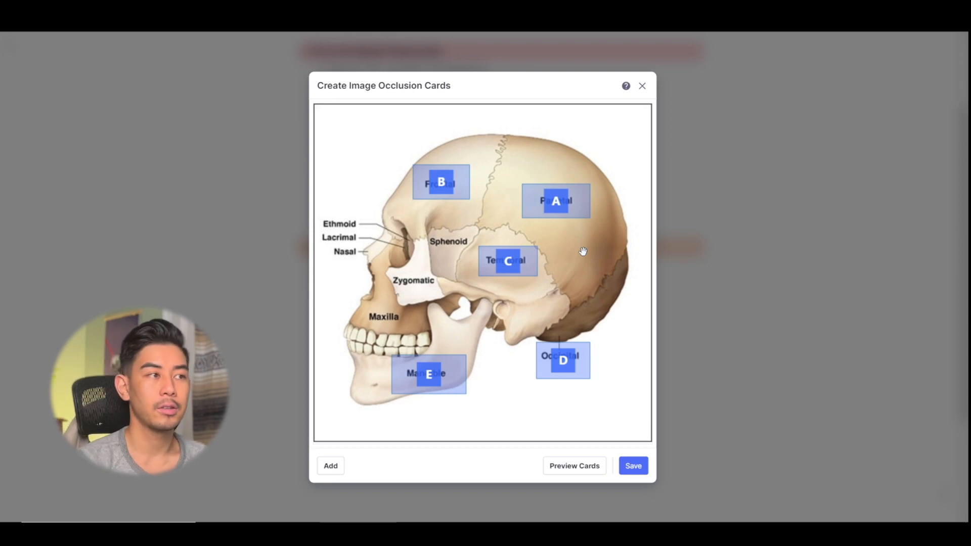
mouse_move(616, 197)
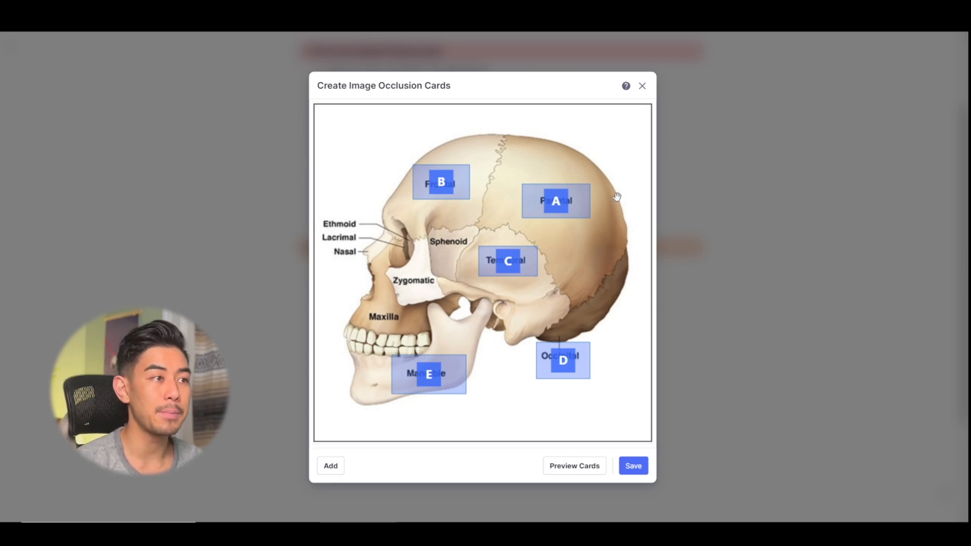
mouse_move(592, 193)
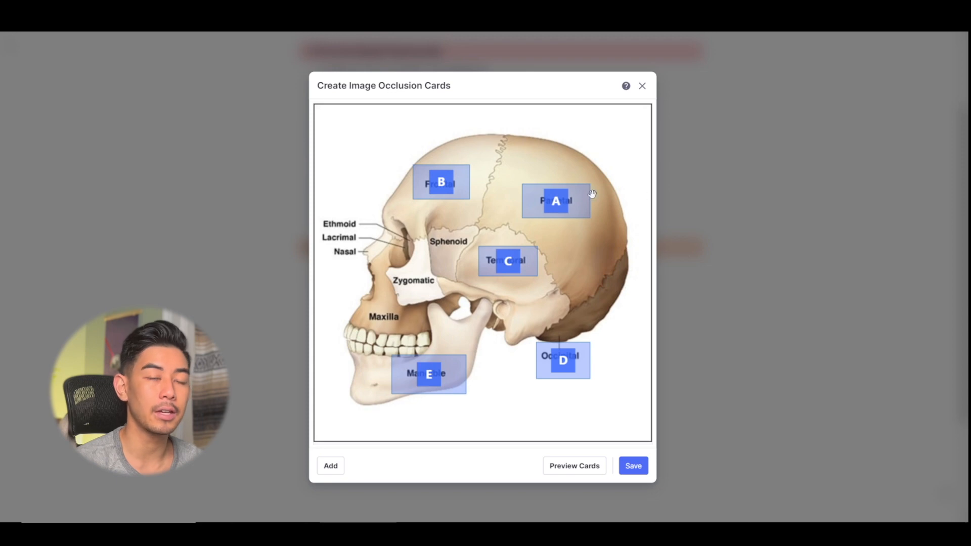
mouse_move(598, 275)
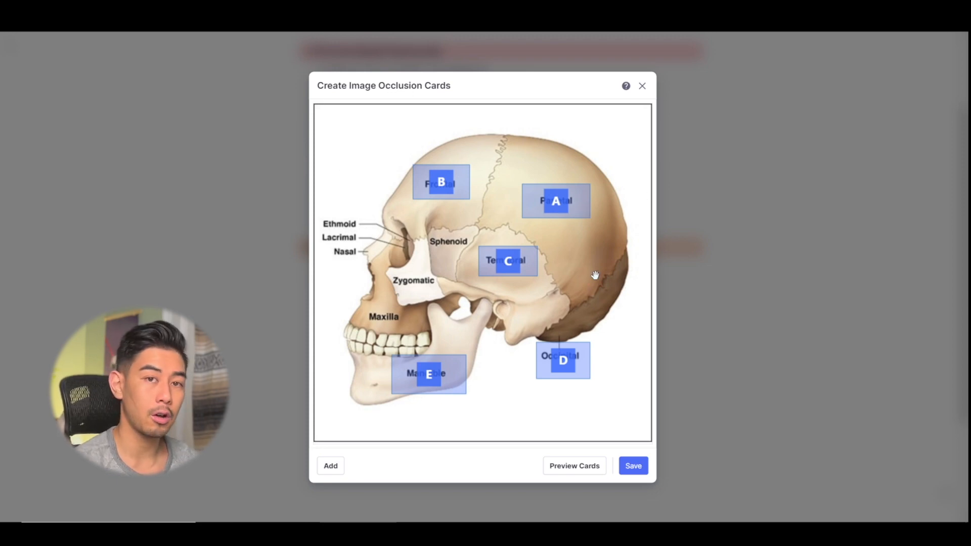
mouse_move(566, 221)
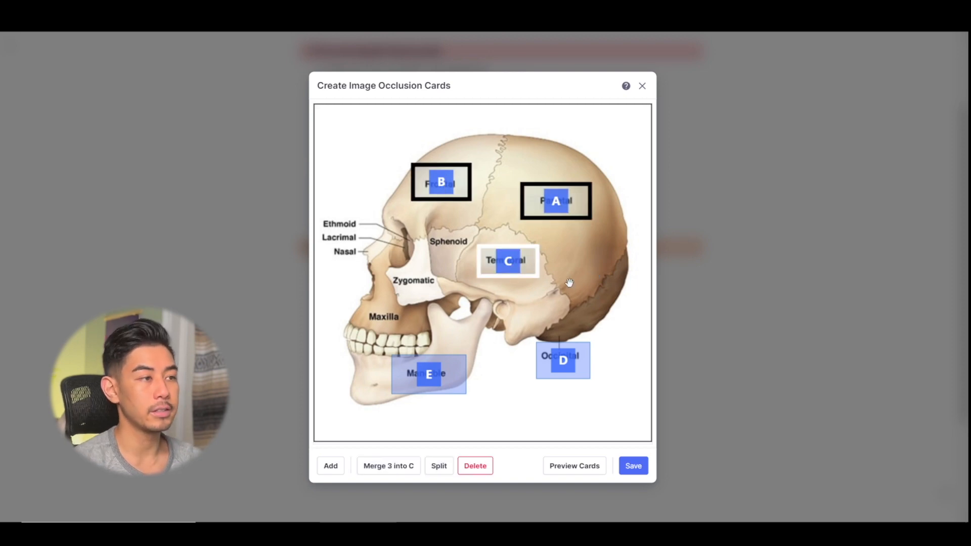
mouse_move(357, 492)
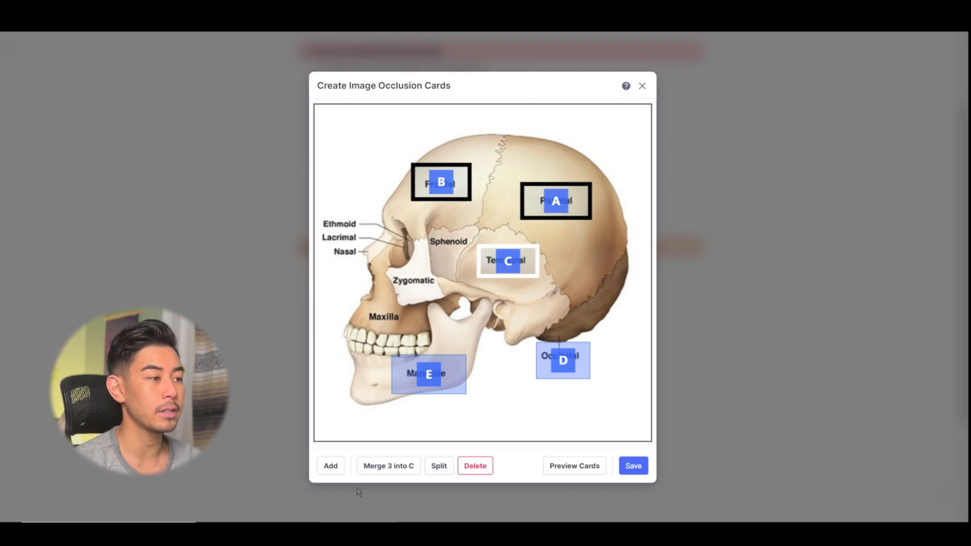
mouse_move(389, 466)
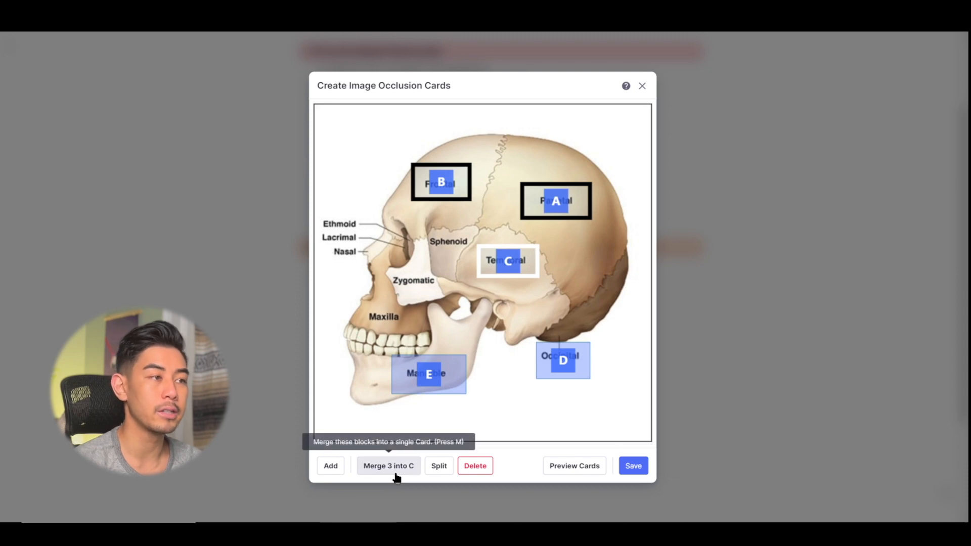
Merge Frontal and Temporal into one card, split Parietal back out, and save the occlusions.
click(388, 465)
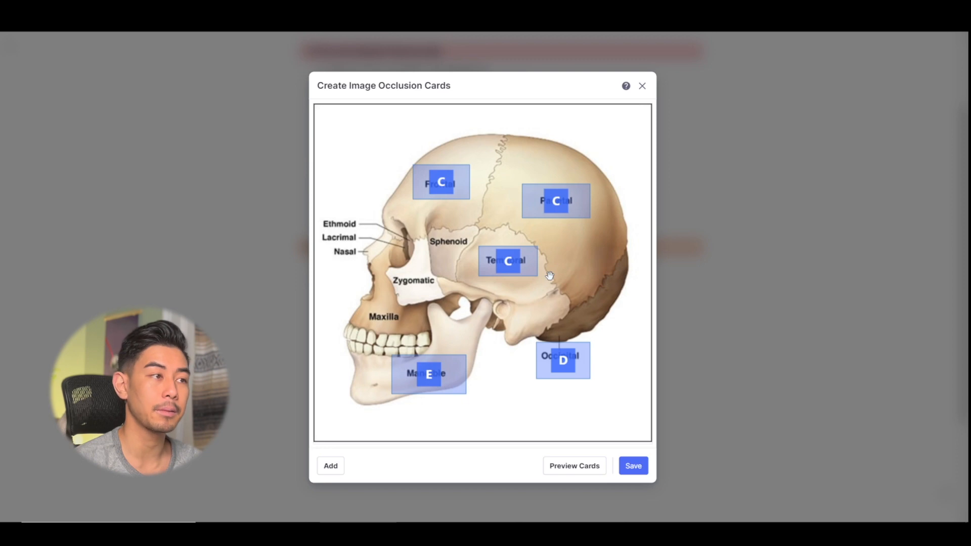
mouse_move(440, 201)
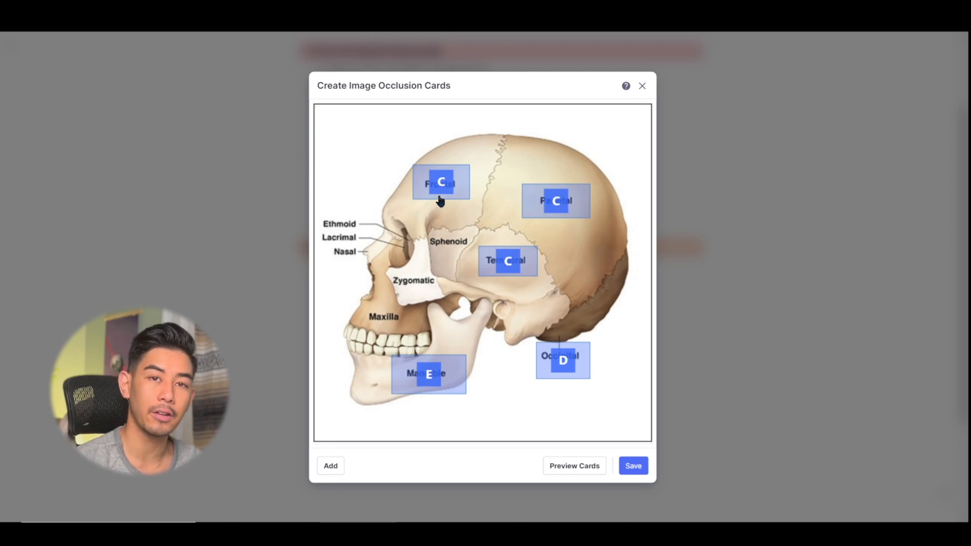
mouse_move(573, 173)
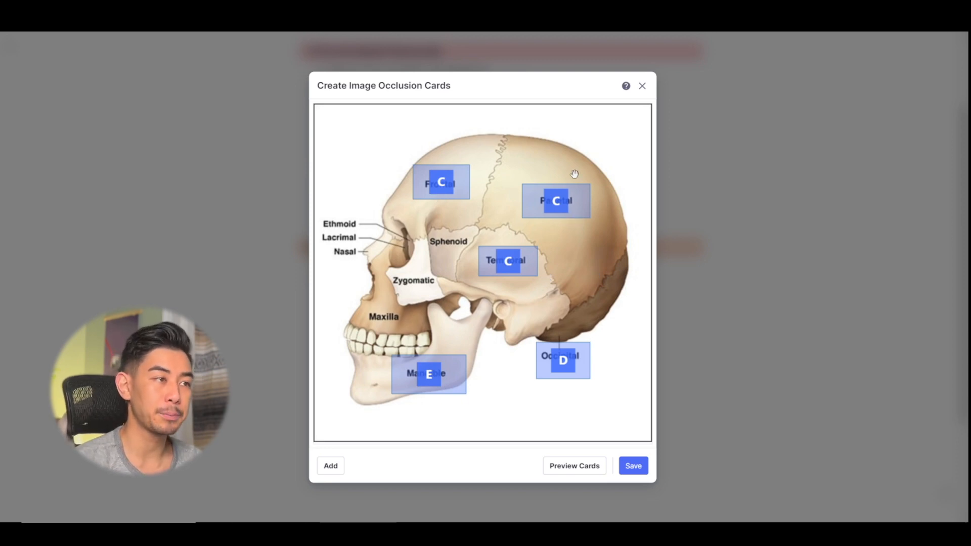
mouse_move(490, 256)
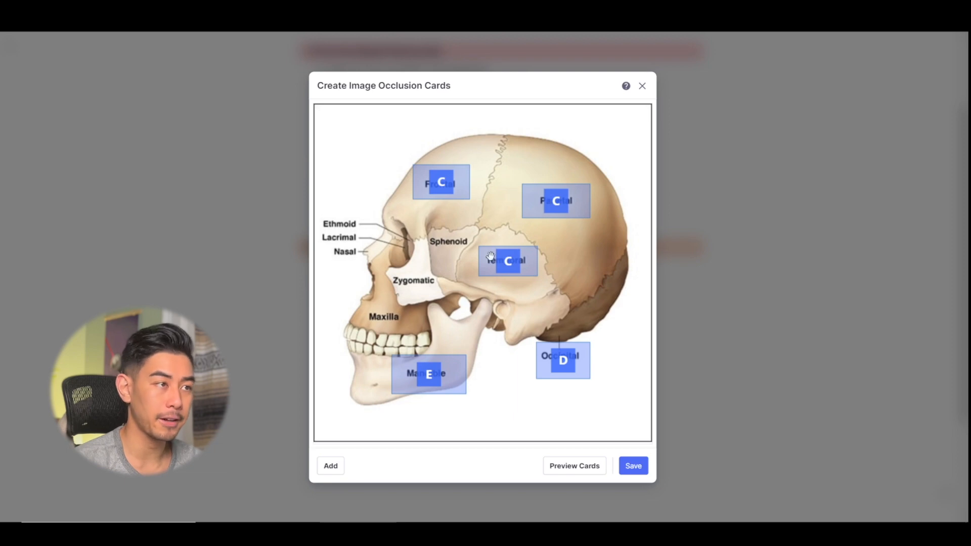
click(555, 201)
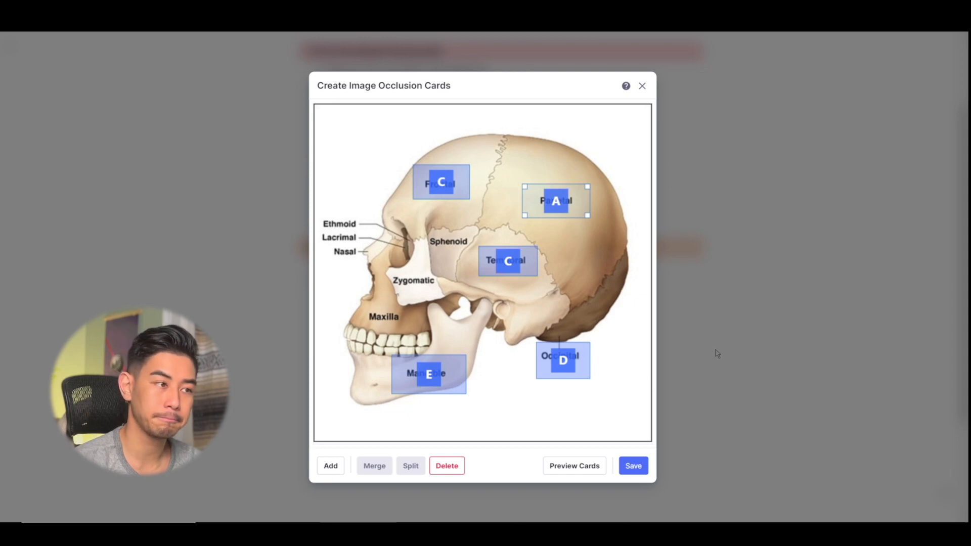
click(633, 466)
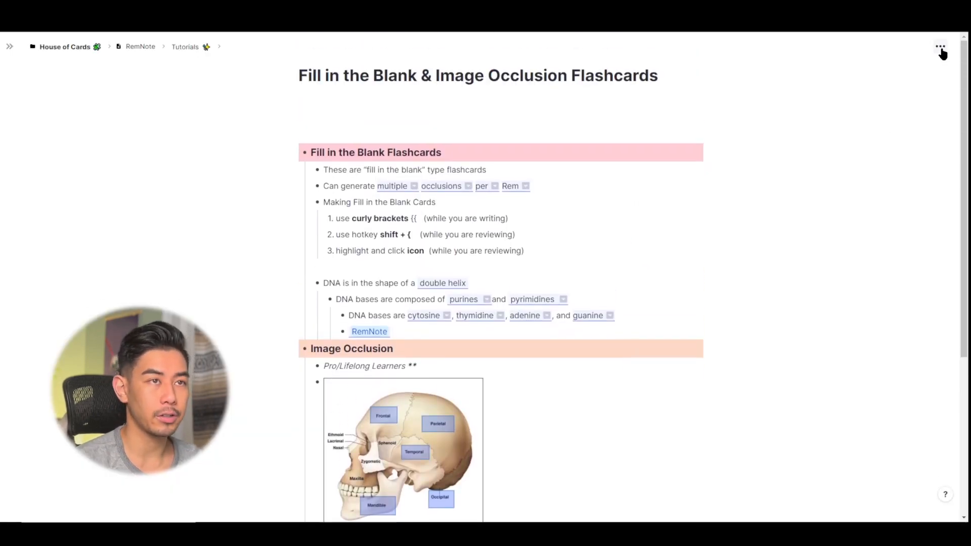
Start spaced-repetition practice of the page from its ••• menu.
click(939, 47)
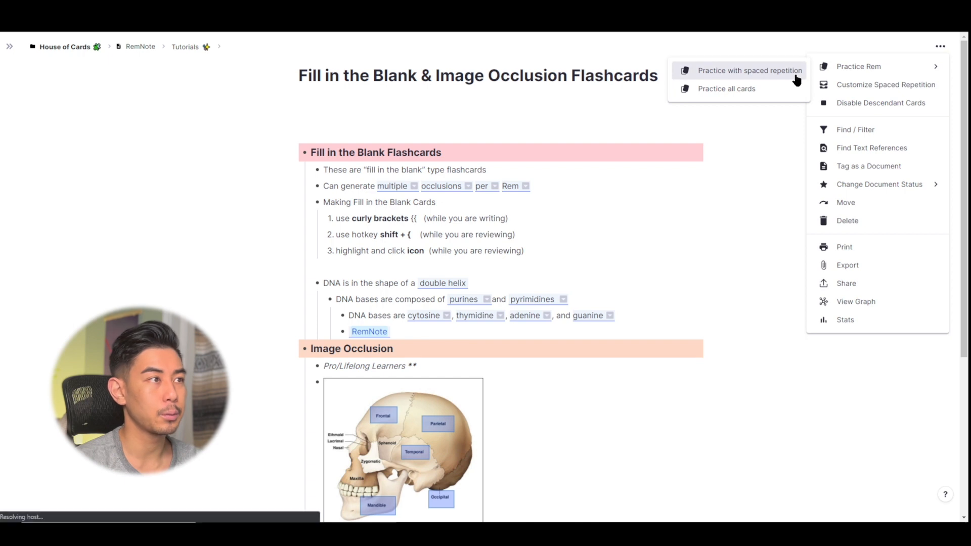
click(750, 70)
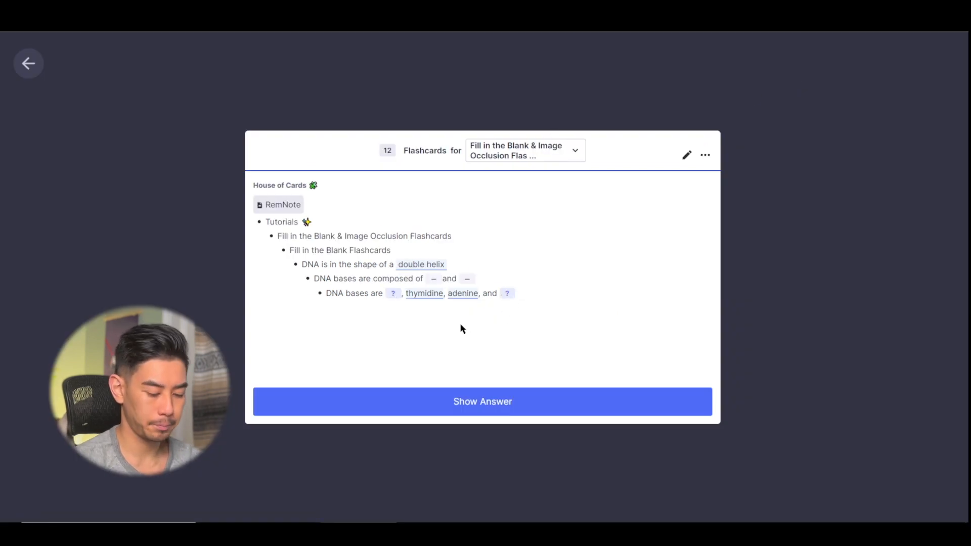
Reveal and rate each card, DNA bases through skull labels, until the queue finishes.
click(481, 402)
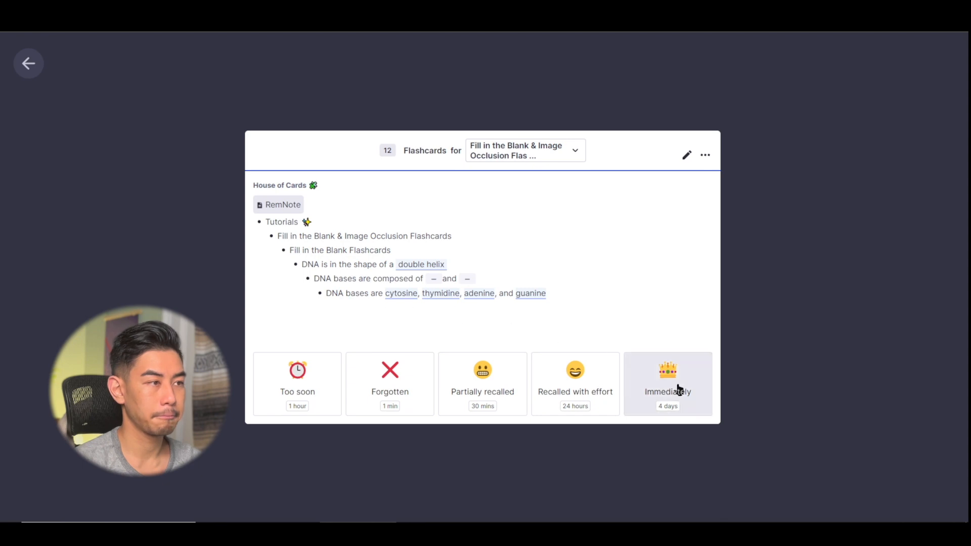
click(668, 383)
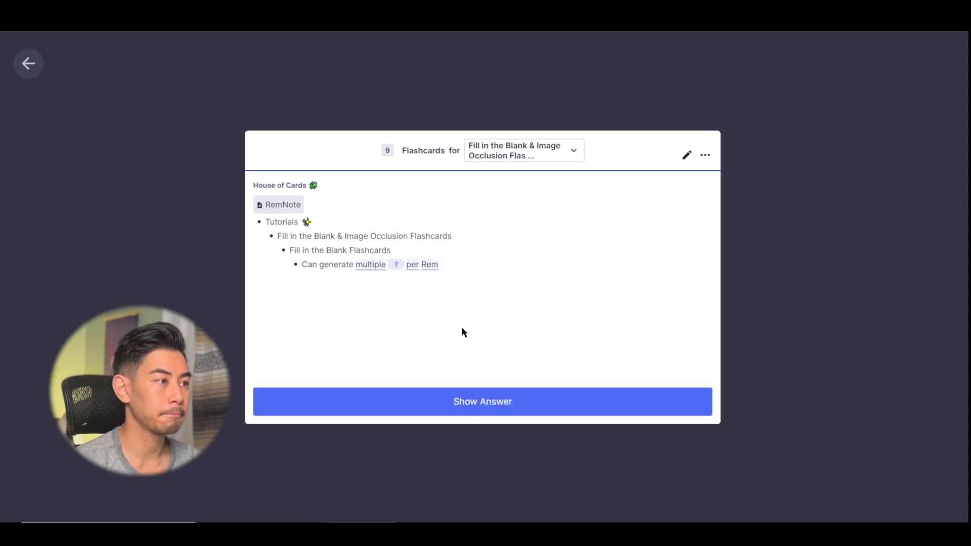
click(481, 401)
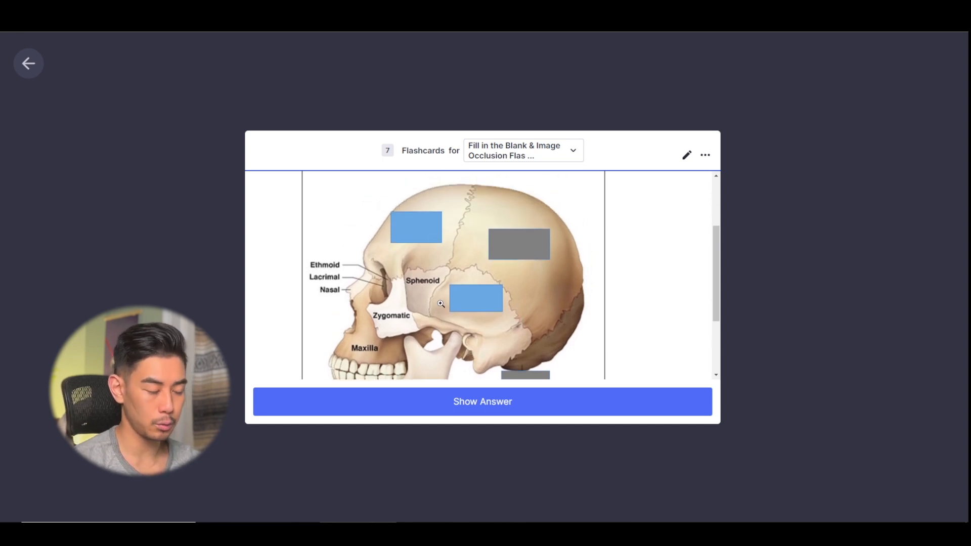
click(483, 402)
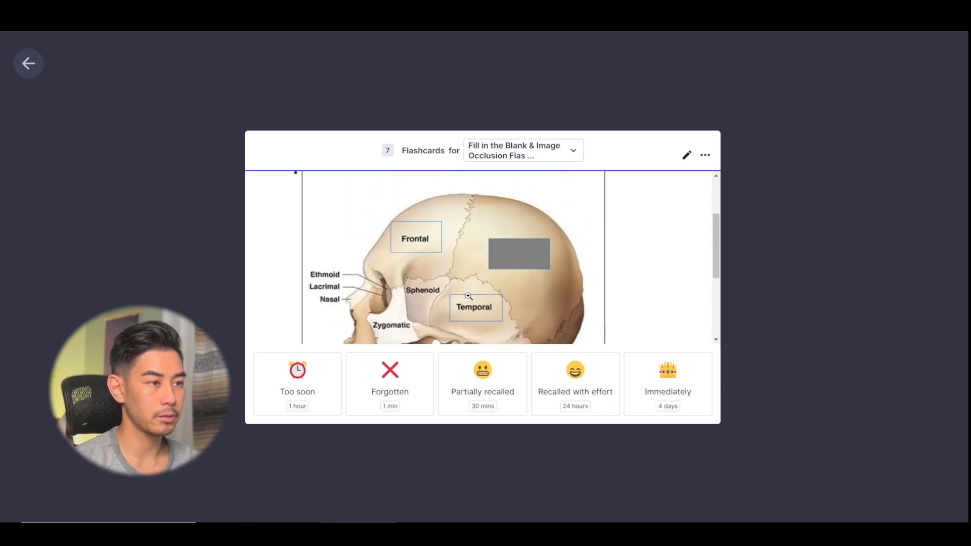
click(481, 385)
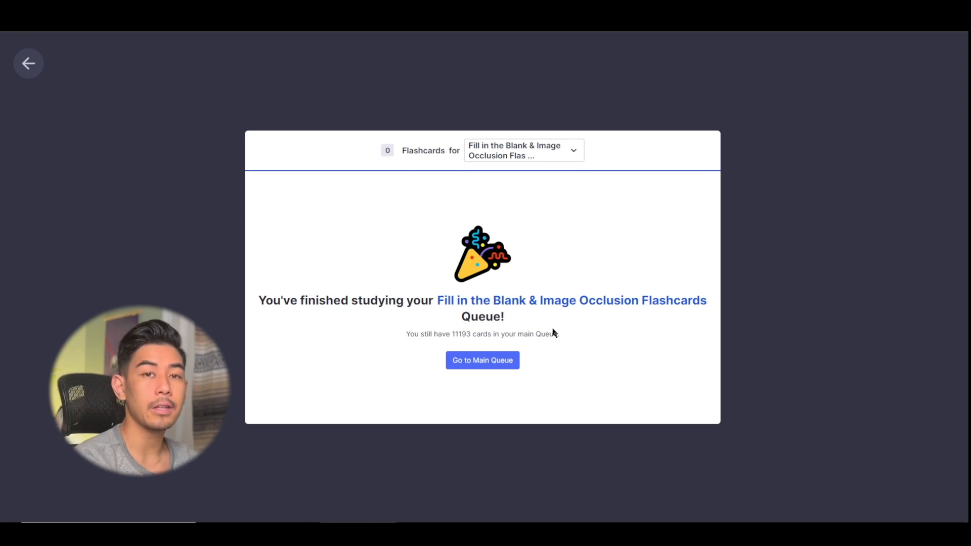